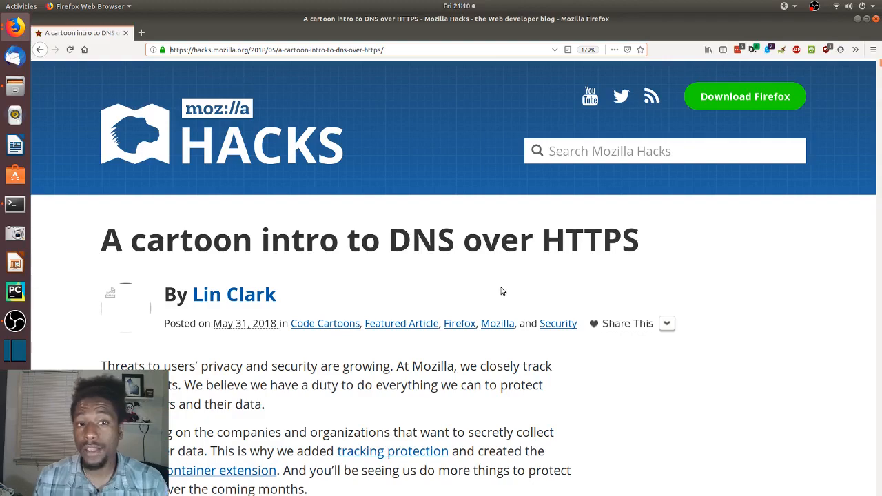
# Step: Open Firefox Preferences, search for 'dns', and bring up the Network Settings Connection Settings dialog
pyautogui.scroll(-3)
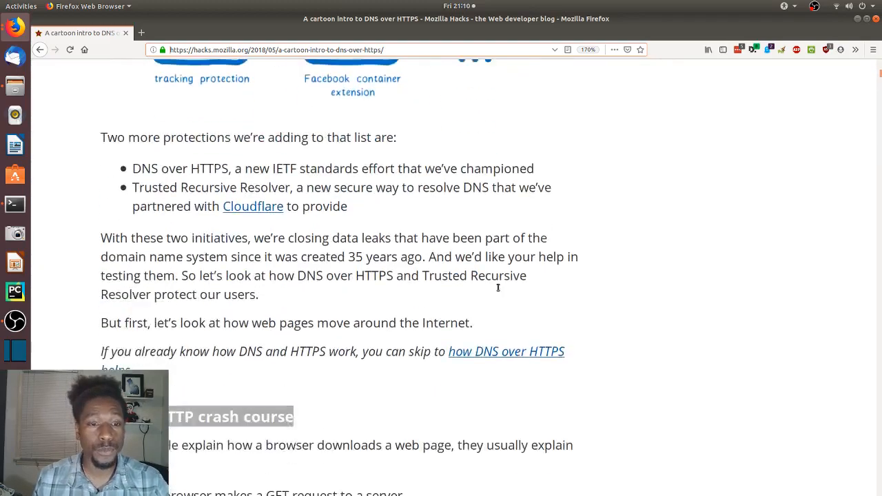
pyautogui.scroll(-3)
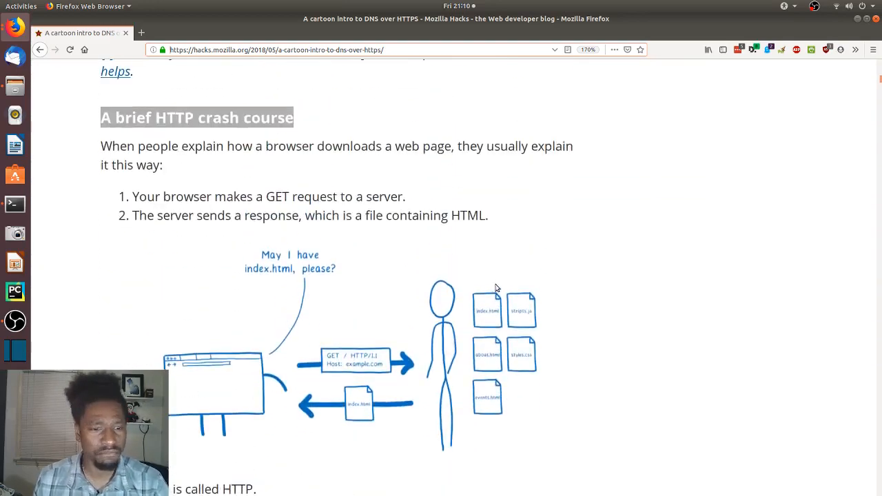
pyautogui.scroll(3)
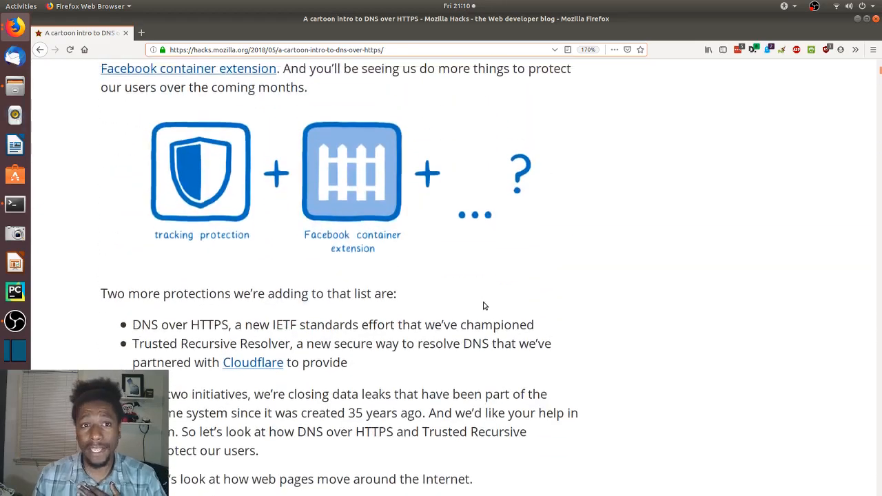
pyautogui.scroll(3)
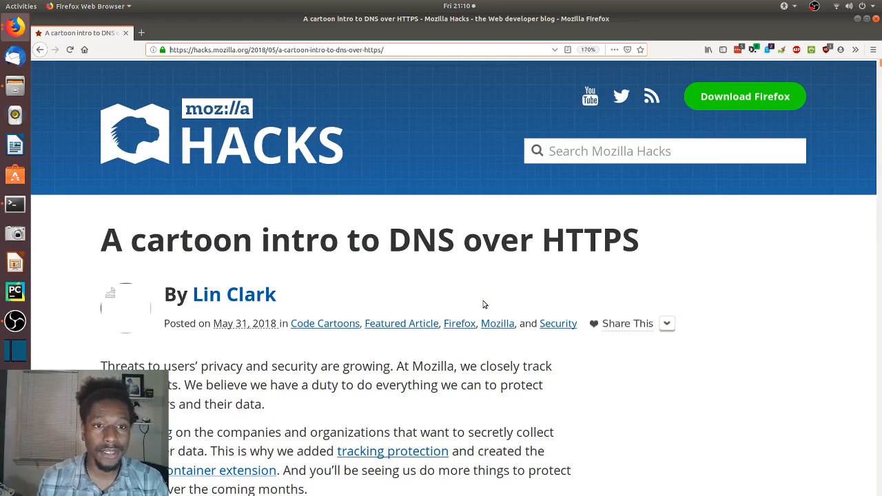
pyautogui.click(275, 50)
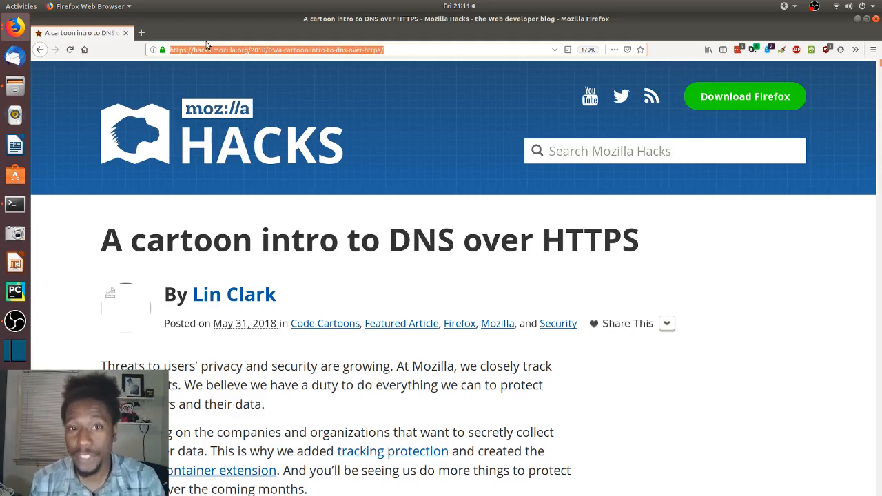
pyautogui.moveTo(245, 35)
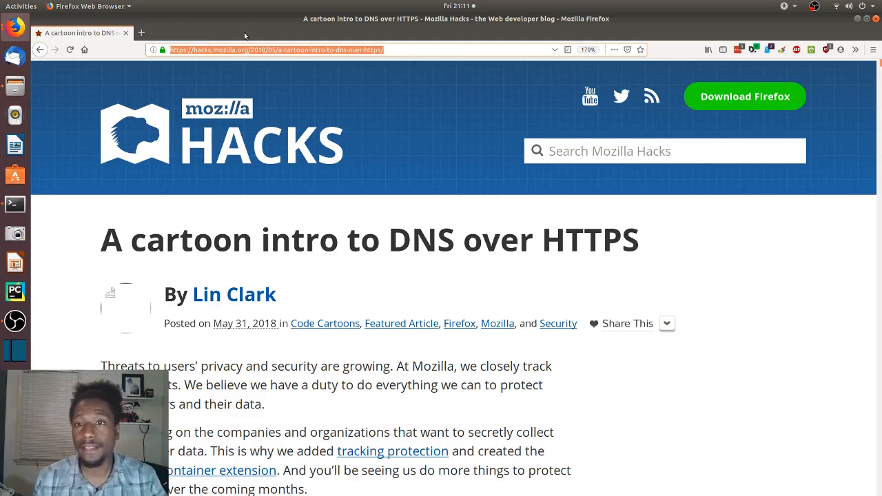
pyautogui.click(872, 50)
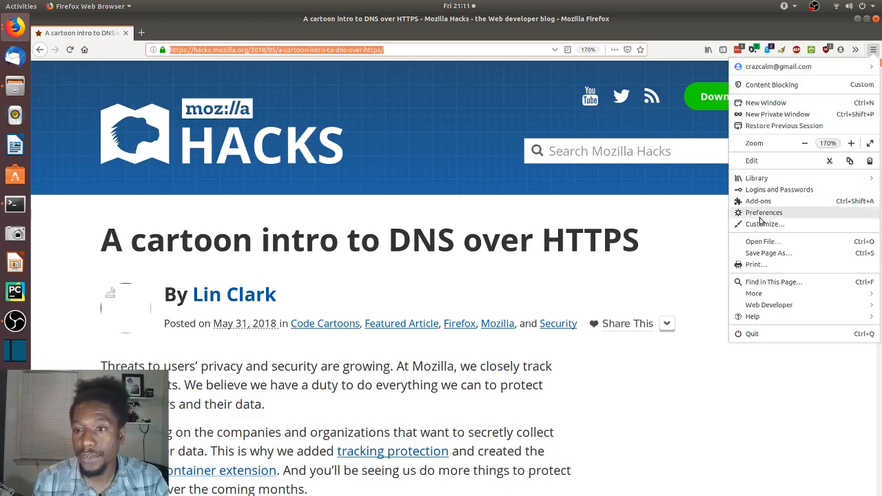
pyautogui.click(764, 212)
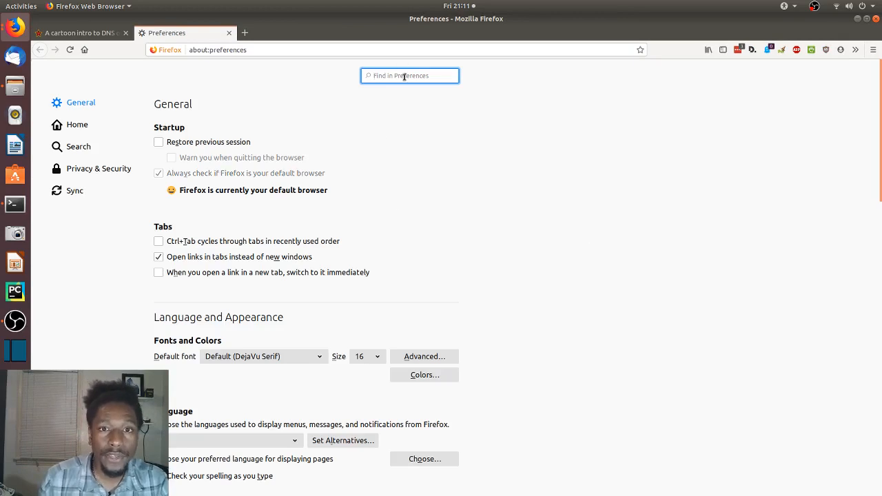
pyautogui.write('dn')
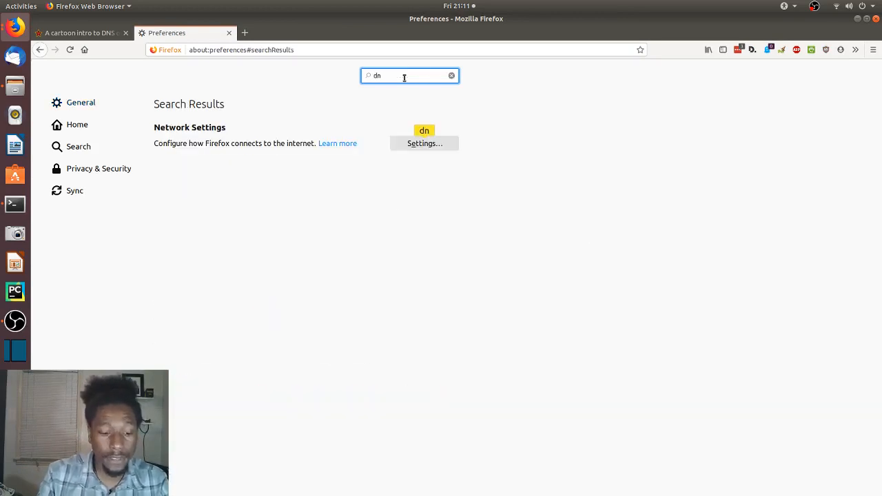
pyautogui.click(425, 143)
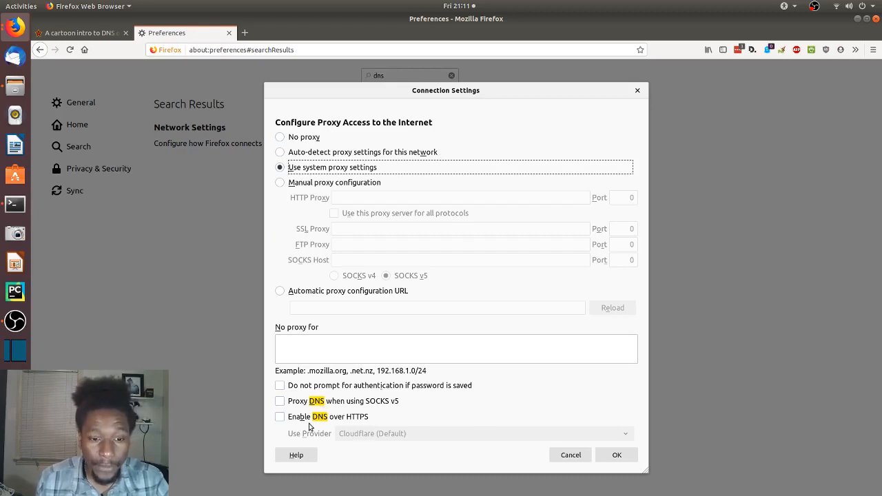
# Step: Enable DNS over HTTPS using the Cloudflare (Default) provider and save with OK
pyautogui.click(279, 417)
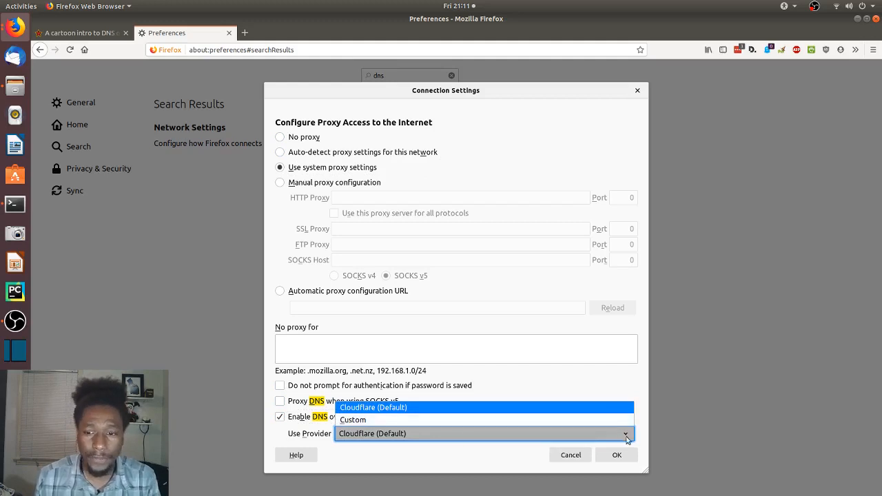
pyautogui.click(570, 454)
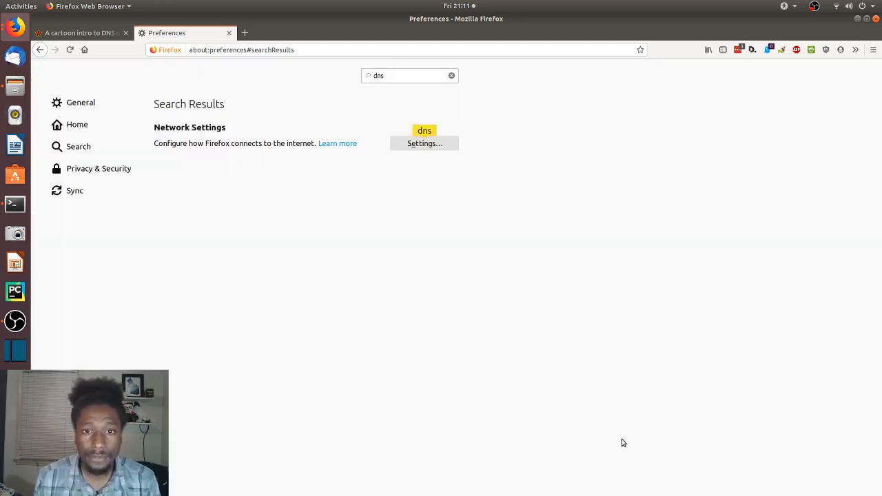
pyautogui.moveTo(469, 239)
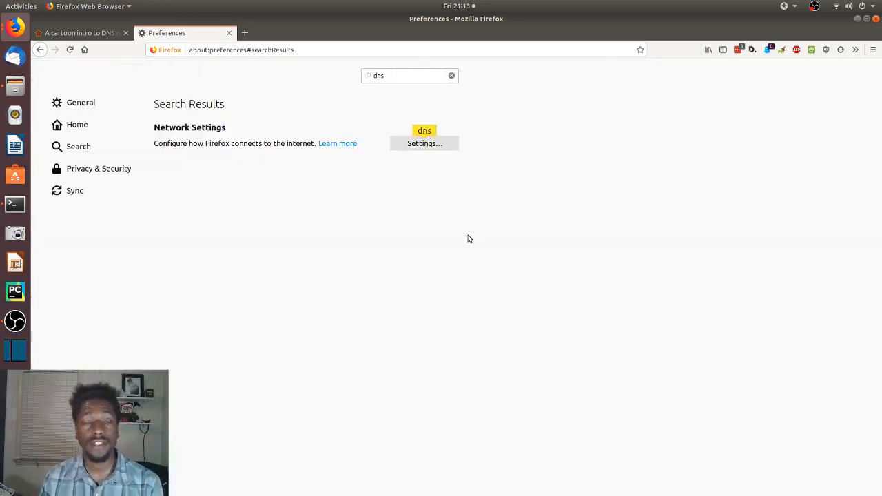
pyautogui.moveTo(454, 231)
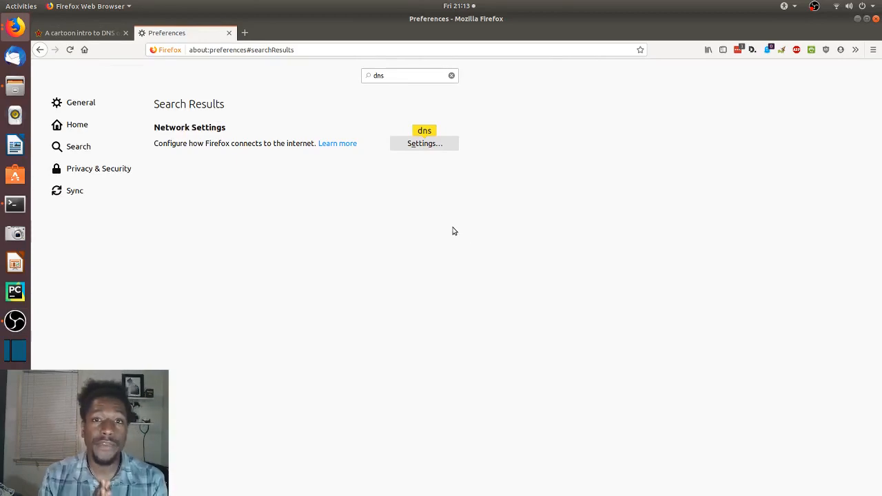